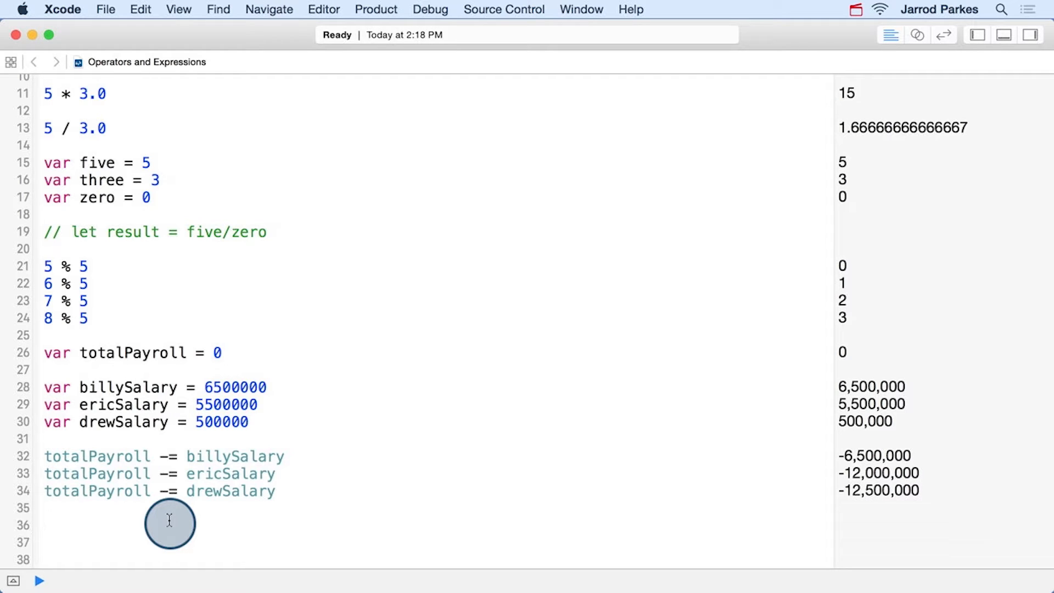
Step: Declare poundsOfFlour, butter, eggs and sugar as 1 and sum them into totalPounds
click(44, 525)
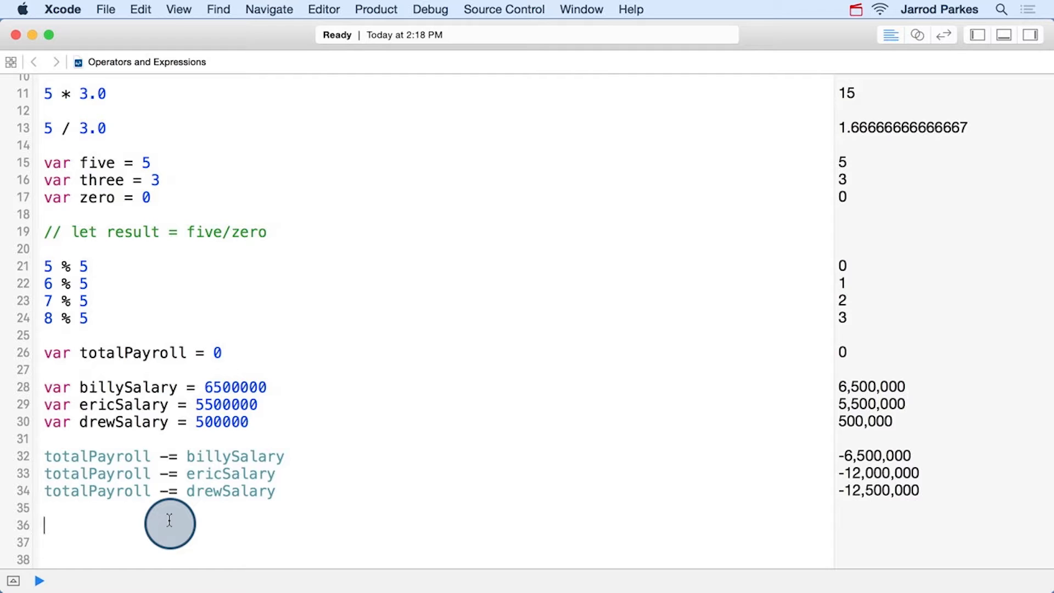
text(var poundsOfFlour = 1)
text(var totalPounds = poundsOfFlour + poundsOfButter + poundsOfEggs + poundsOfSugar)
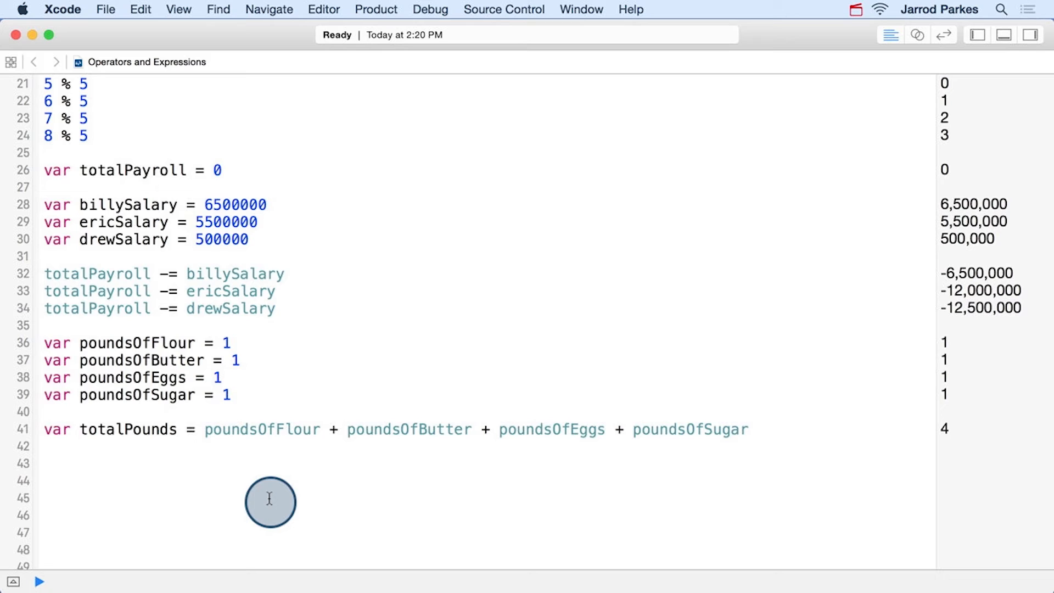
click(748, 429)
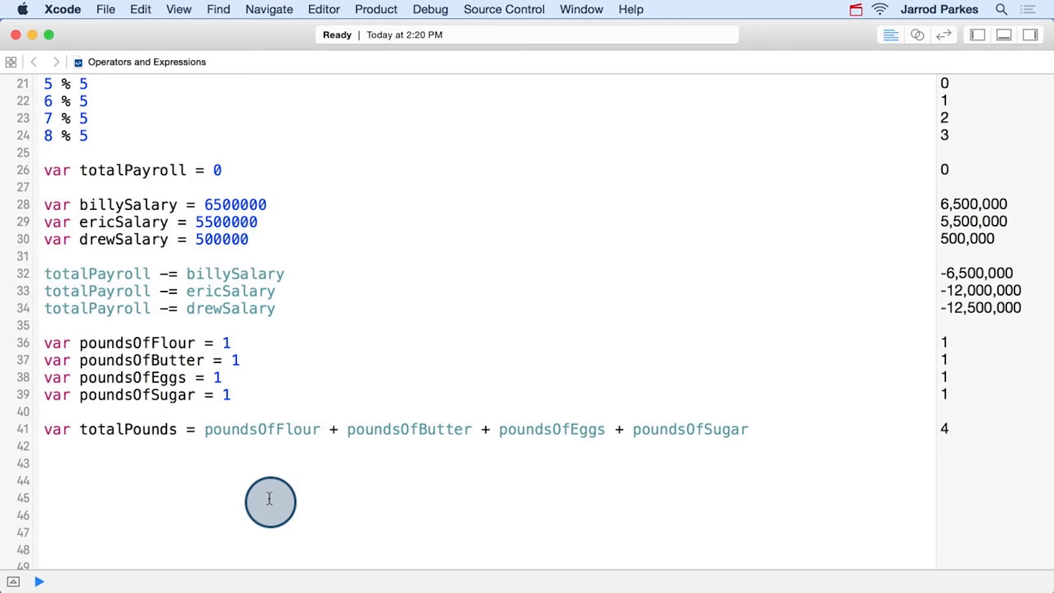
mouse_move(222, 458)
text(++)
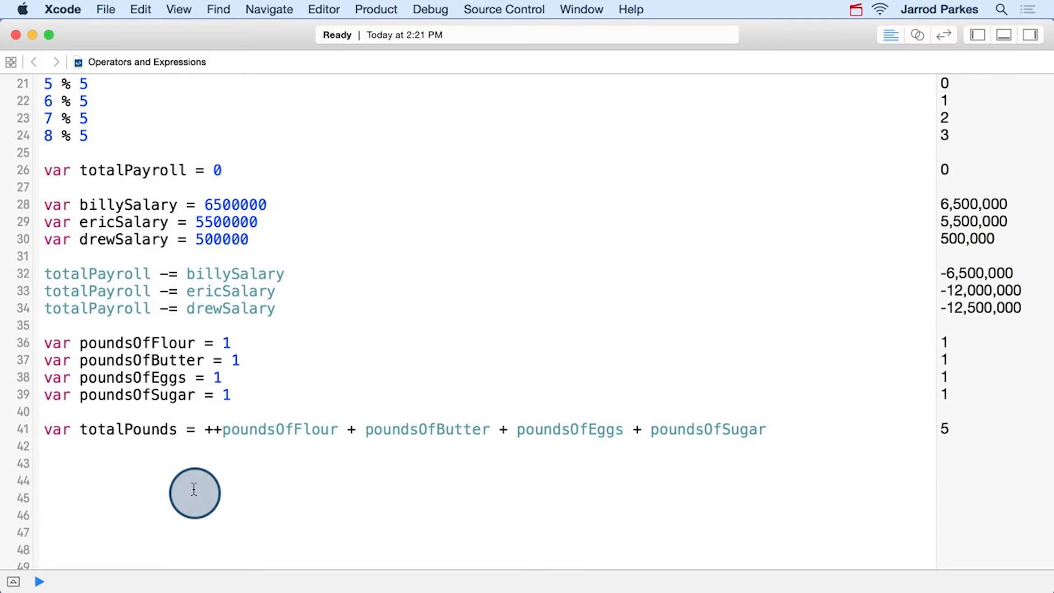
Step: Add a poundsOfFlour line under the totalPounds sum to show its value 2
click(44, 462)
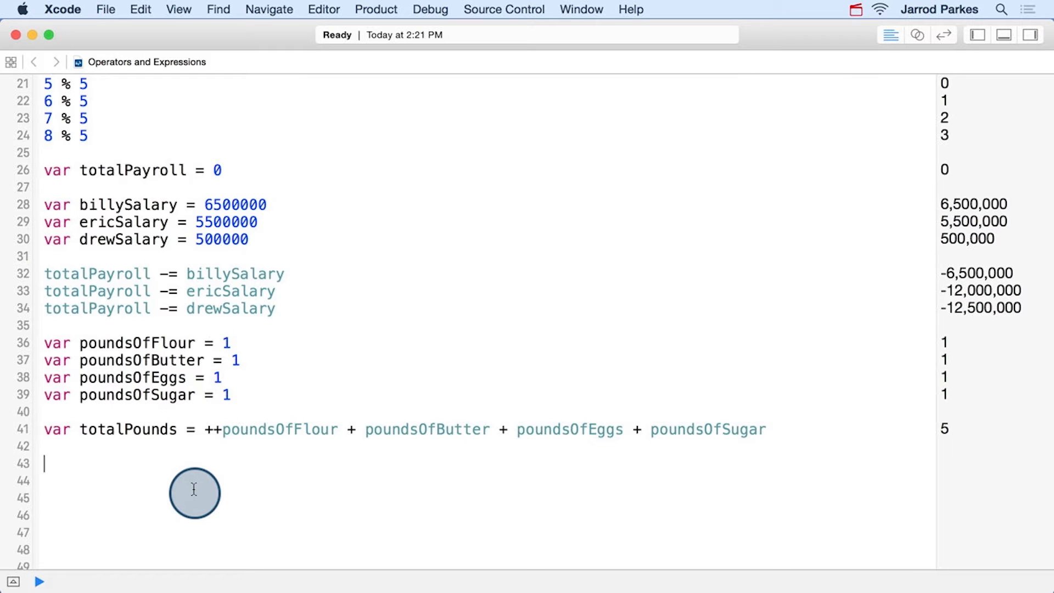
text(poundsOfFlour)
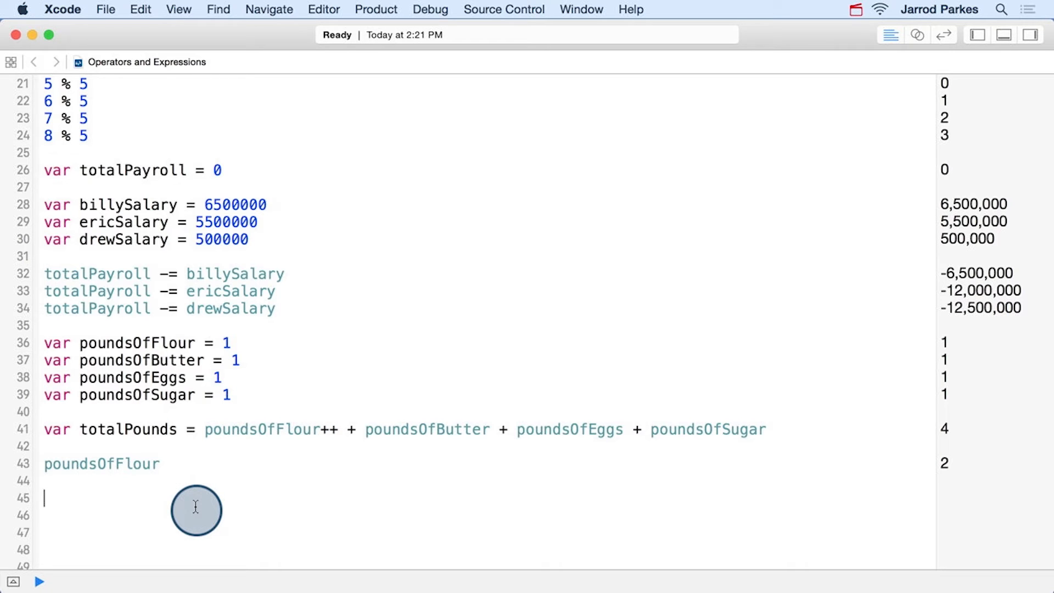
mouse_move(323, 435)
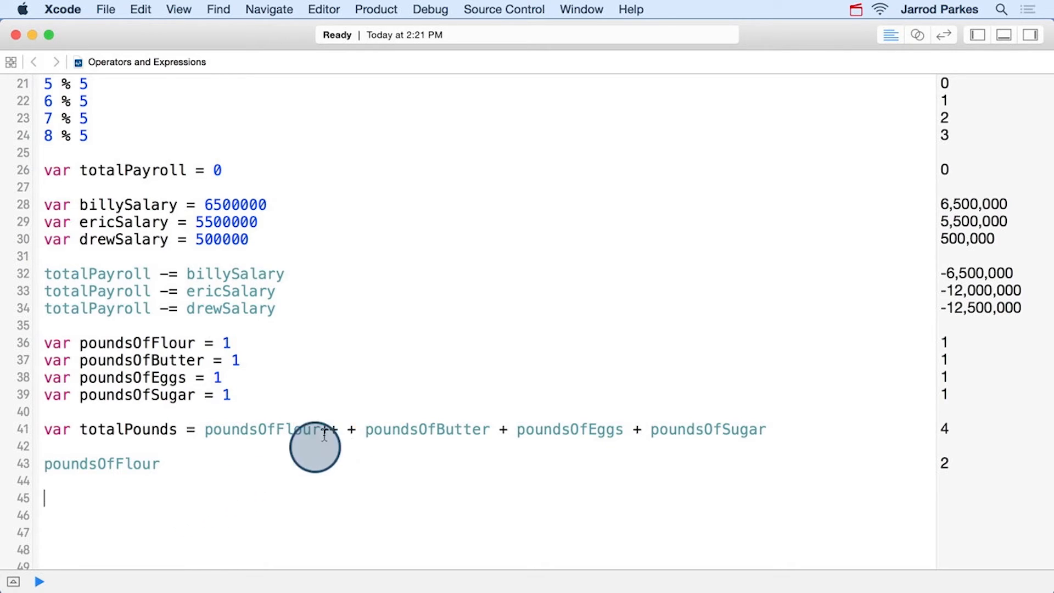
text(++)
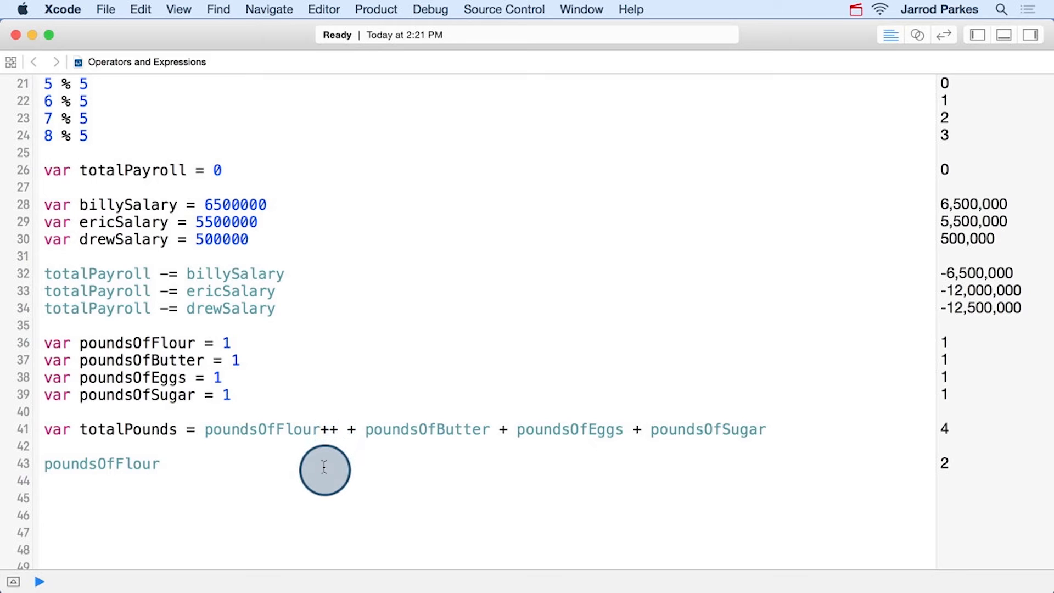
mouse_move(334, 468)
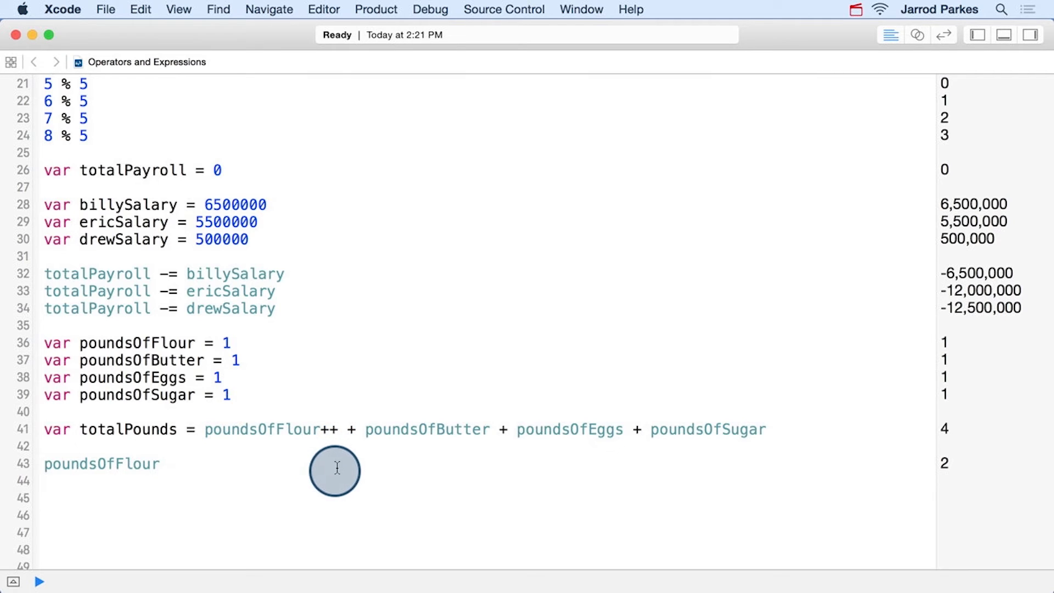
mouse_move(196, 431)
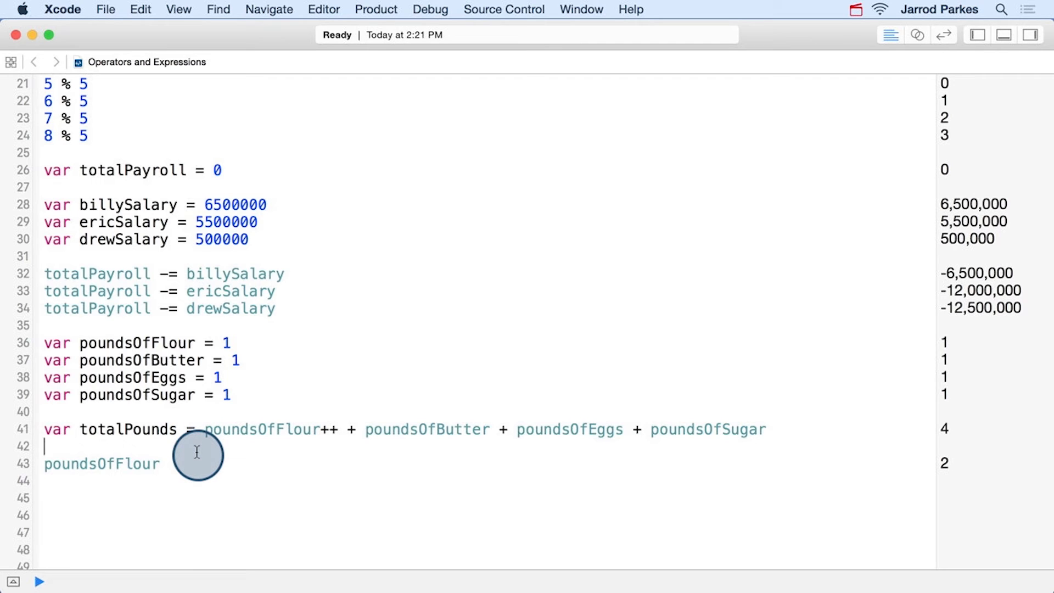
mouse_move(331, 434)
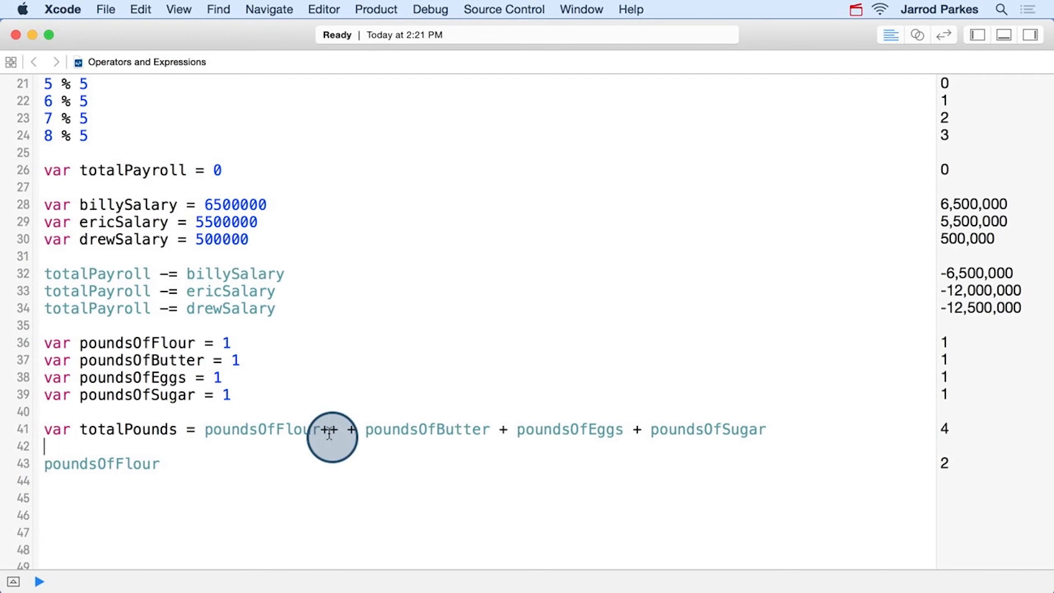
mouse_move(144, 428)
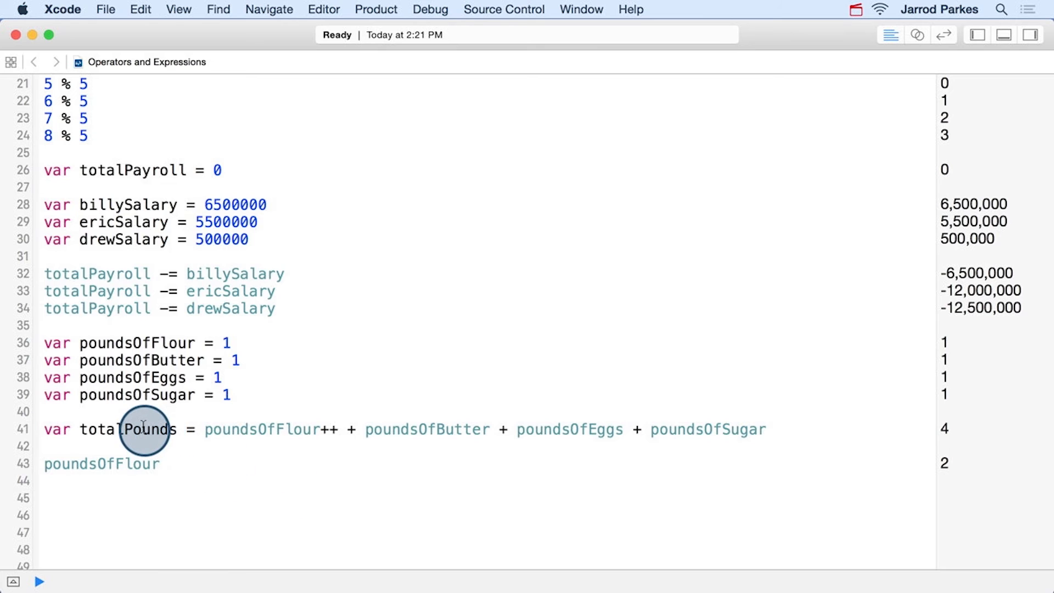
mouse_move(958, 429)
text(poundsOfEggs)
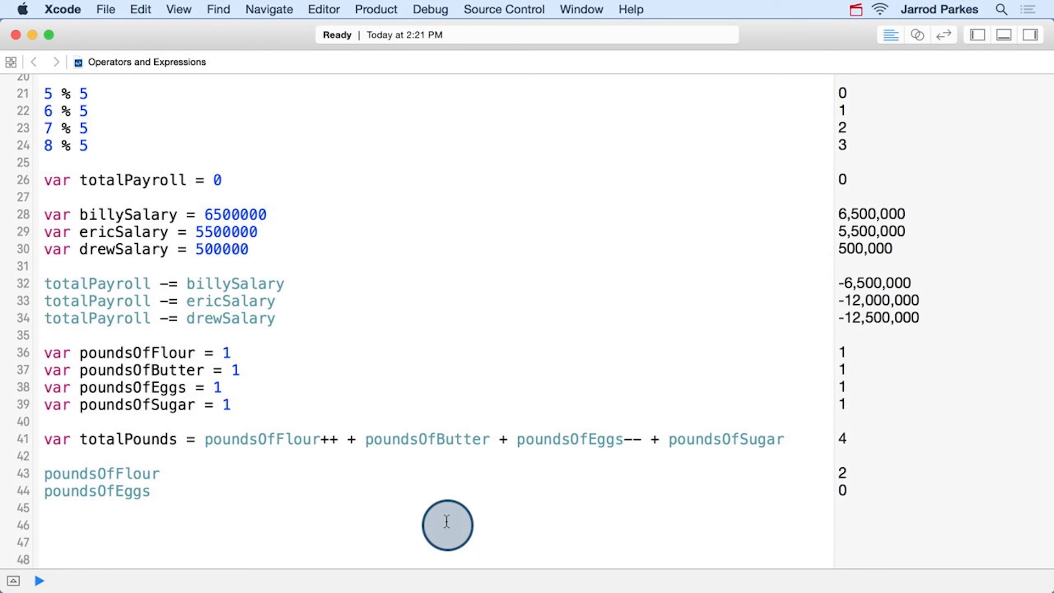
Step: Start a new line below the poundsOfEggs line
click(44, 525)
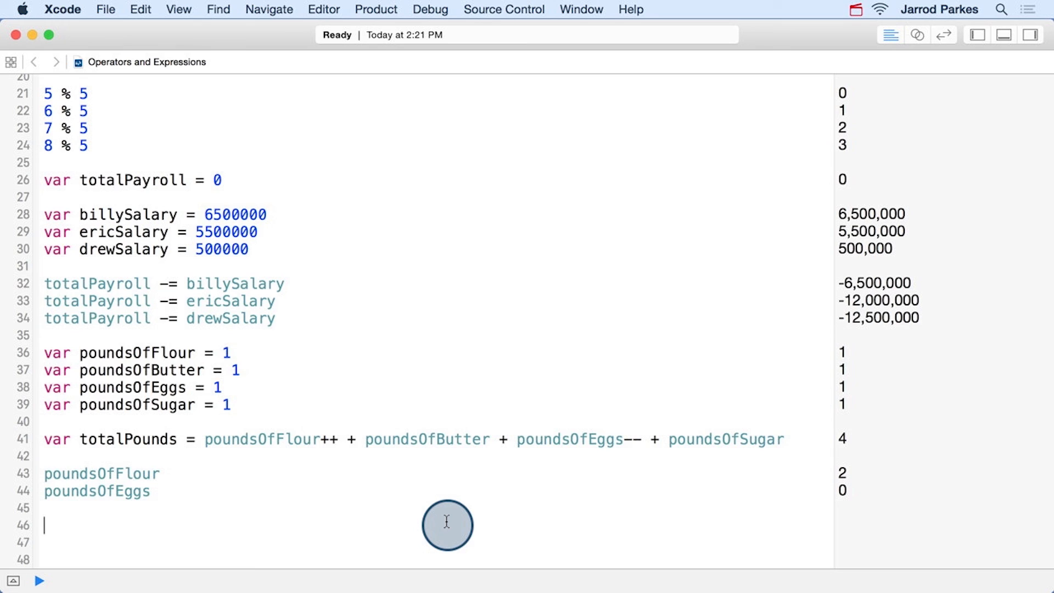